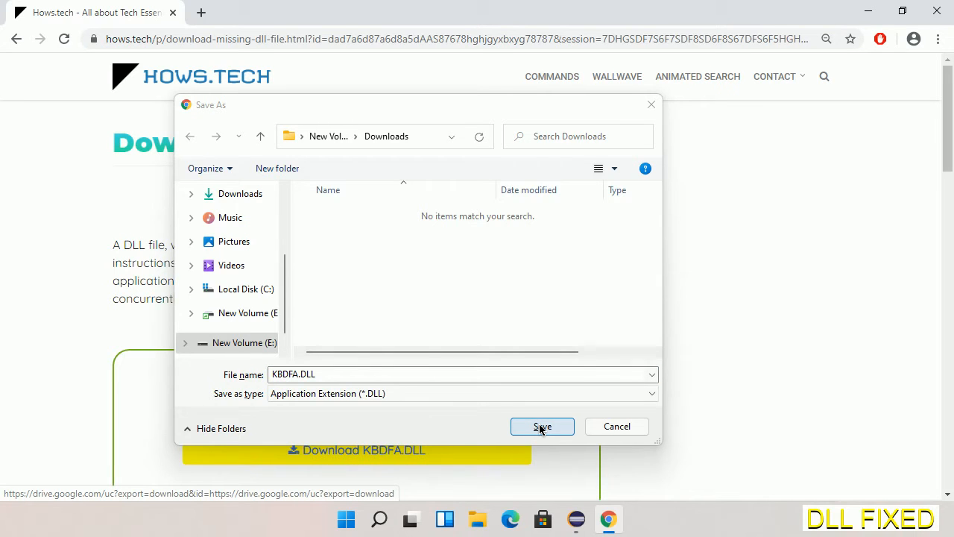
- Save KBDFA.DLL to the Downloads folder and show it in File Explorer
left_click(542, 426)
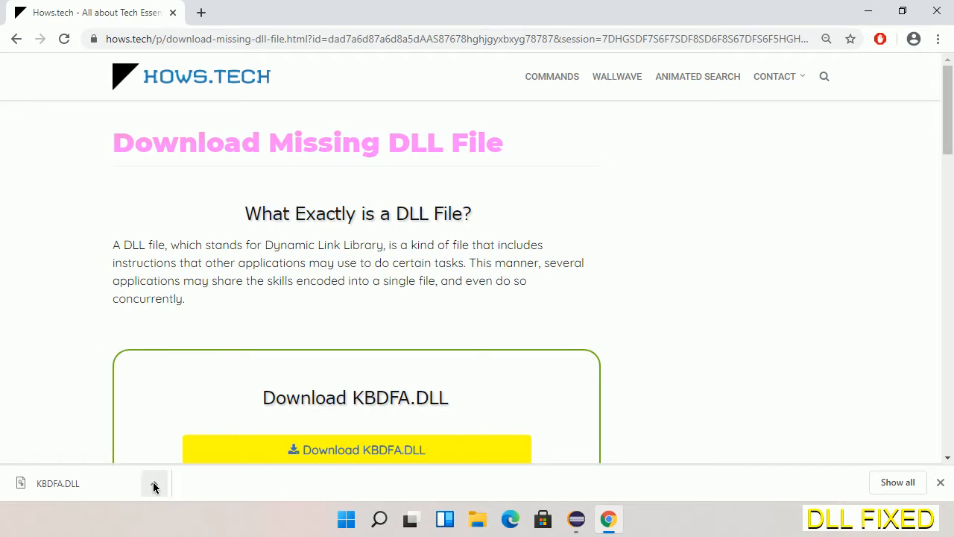
left_click(154, 482)
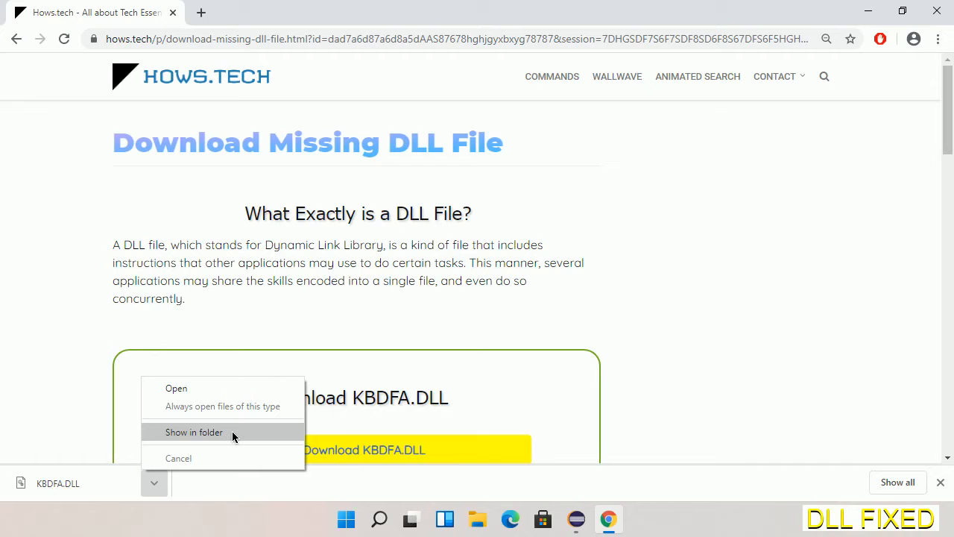
left_click(193, 432)
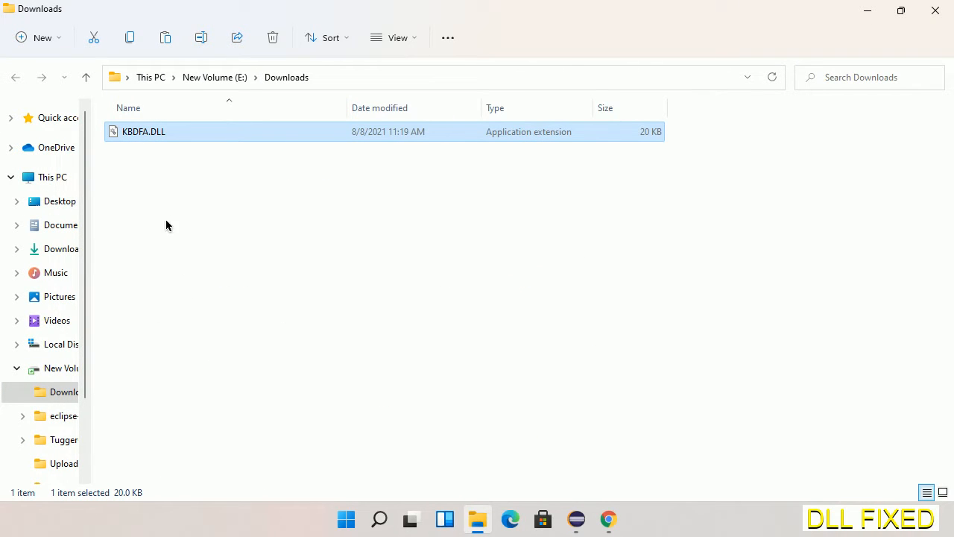
- Bring up the context menu for KBDFA.DLL in the Downloads folder
right_click(143, 131)
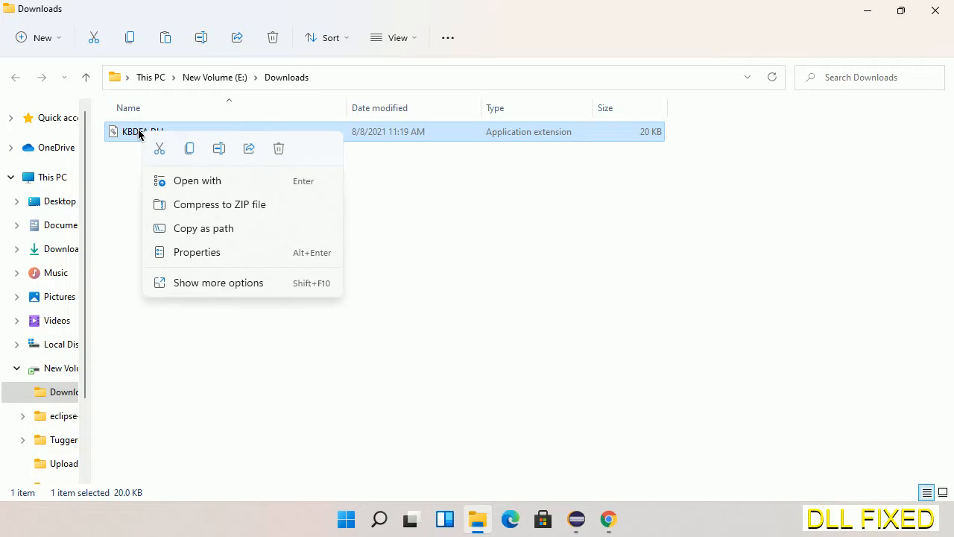
mouse_move(158, 140)
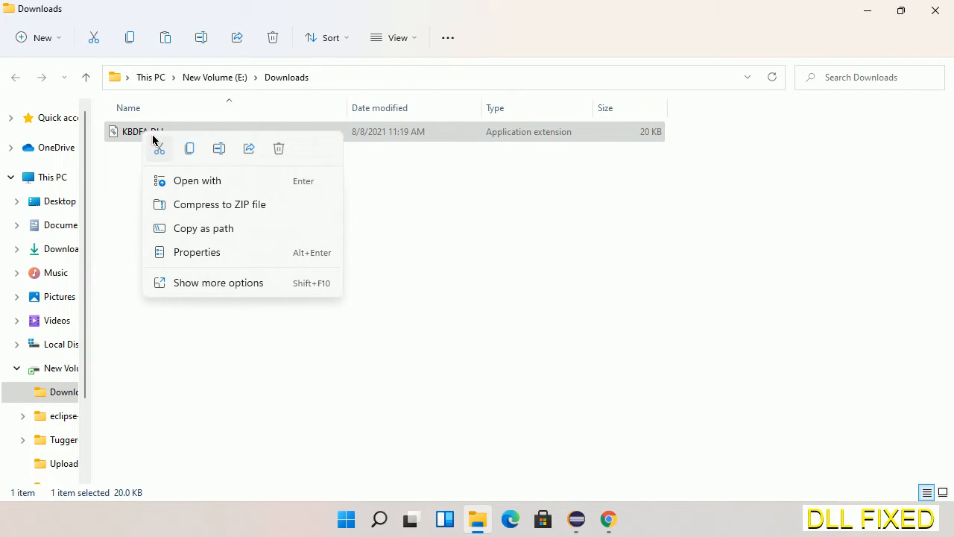
mouse_move(190, 149)
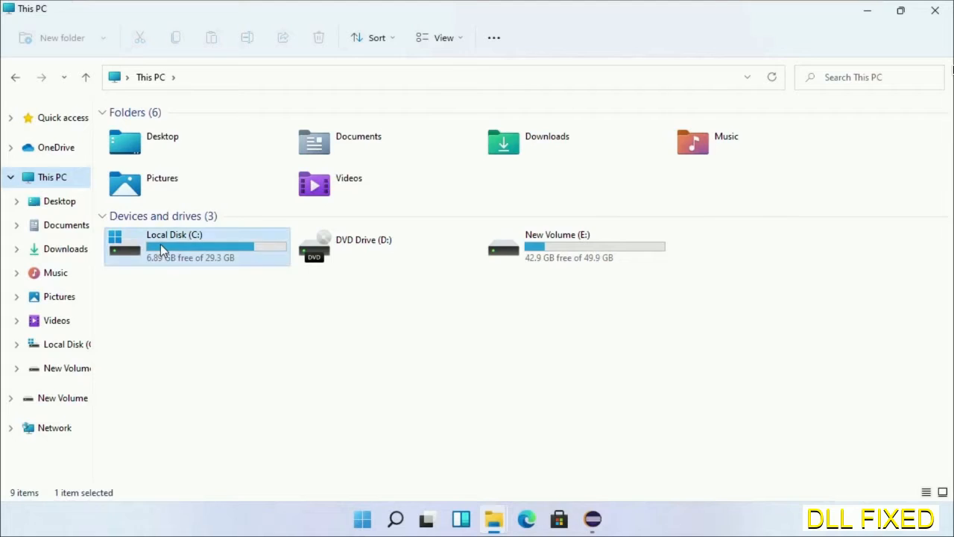
- Paste KBDFA.DLL into C:\Windows\System32, approving the administrator permission prompt
double_click(175, 246)
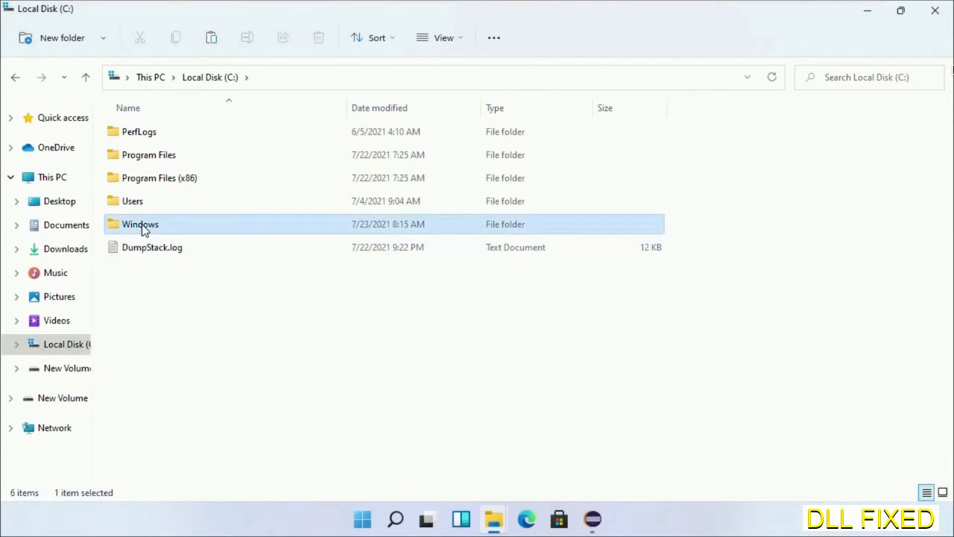
double_click(140, 224)
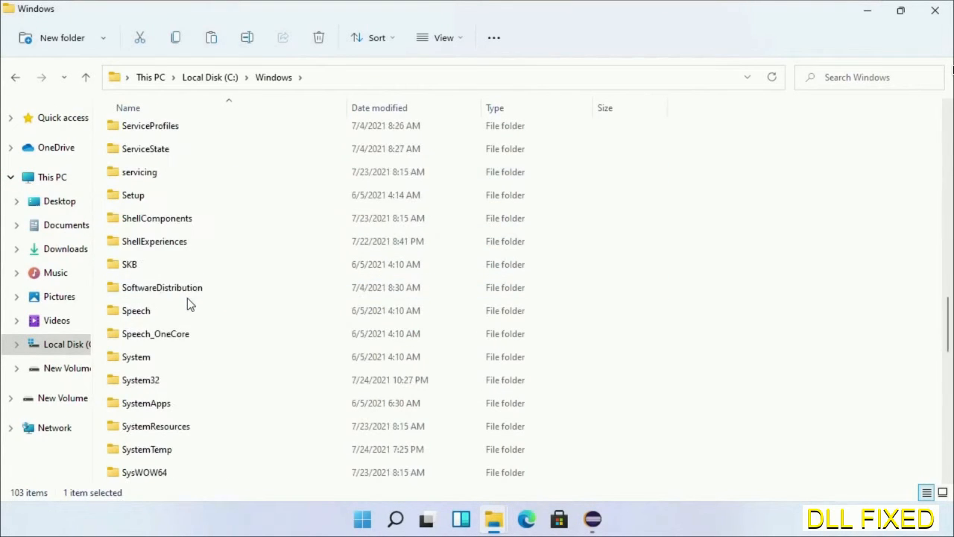
scroll("down", 3)
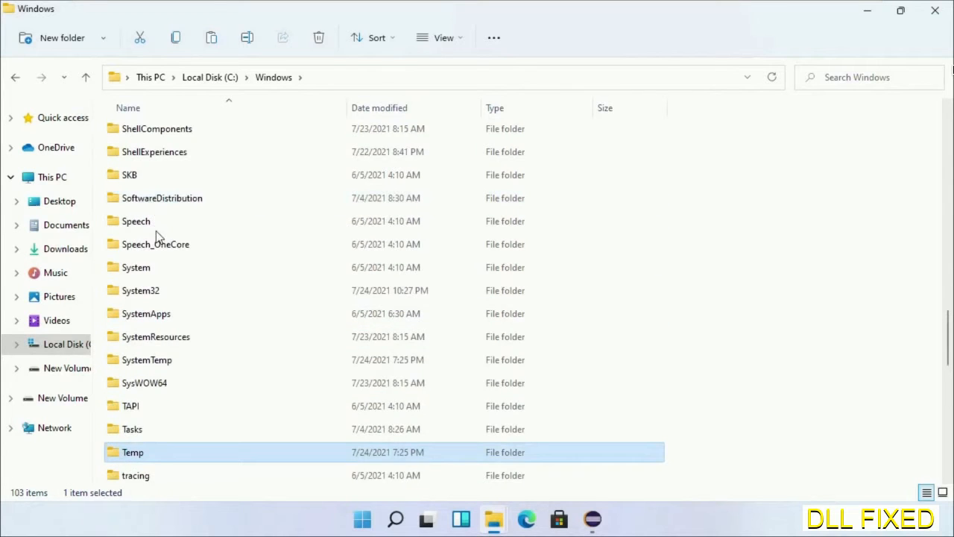
double_click(140, 290)
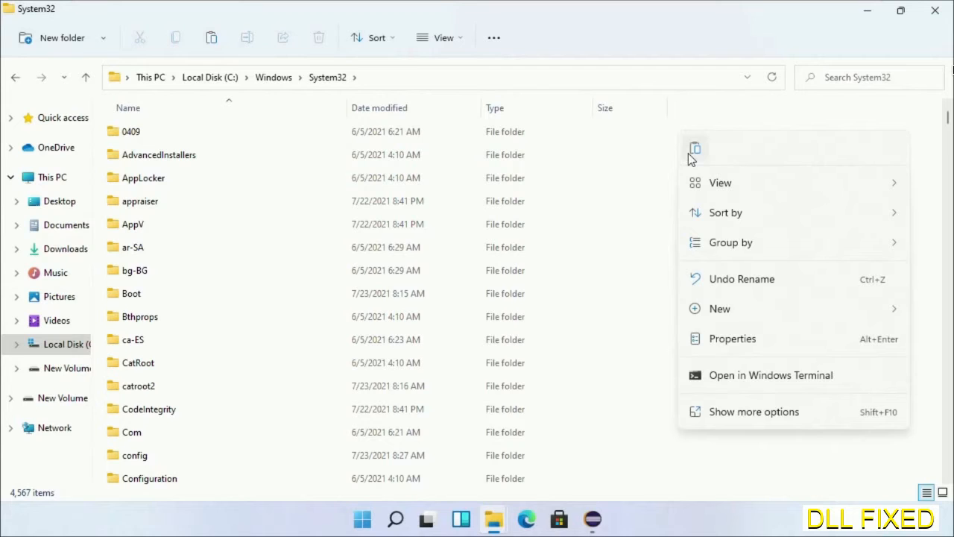
left_click(694, 147)
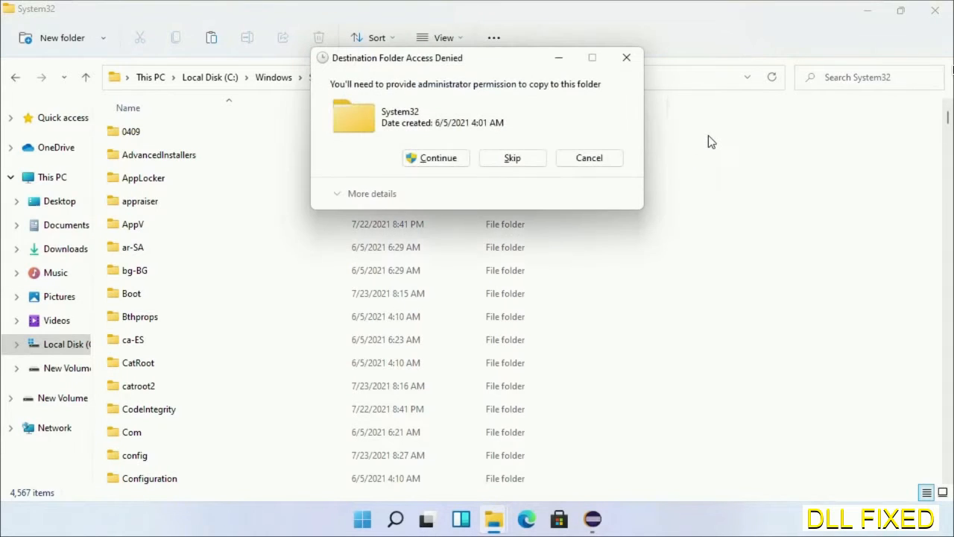
mouse_move(436, 157)
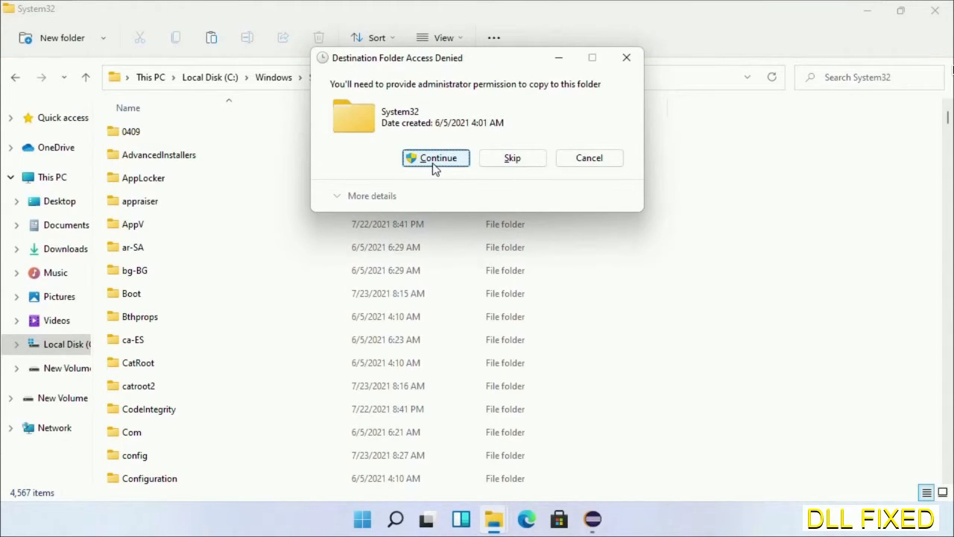
left_click(436, 157)
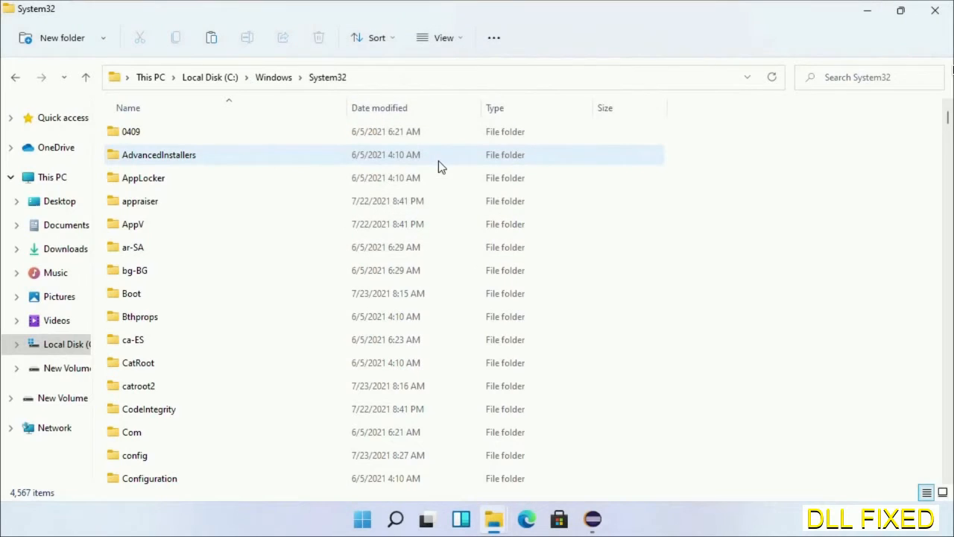
mouse_move(397, 519)
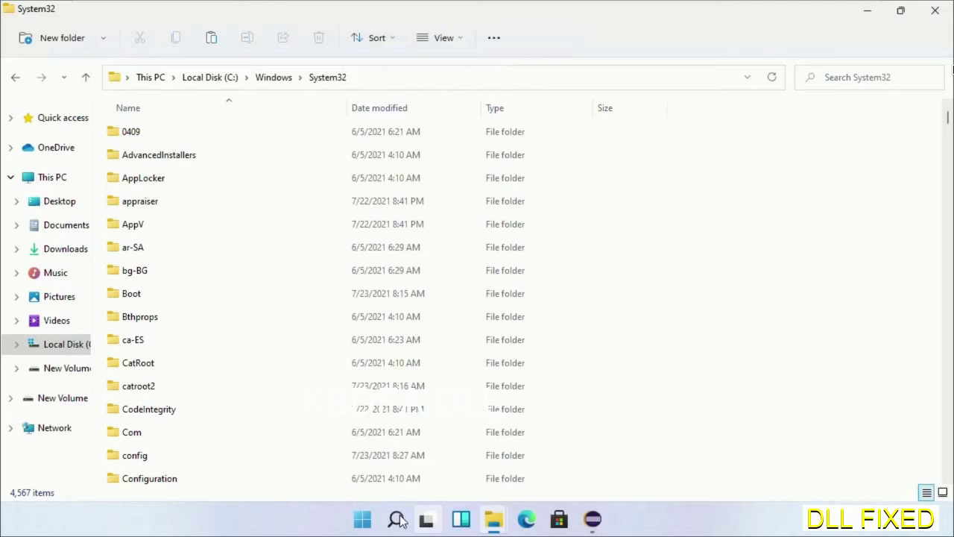
- Search for Task Manager and launch it with administrator rights
type("task")
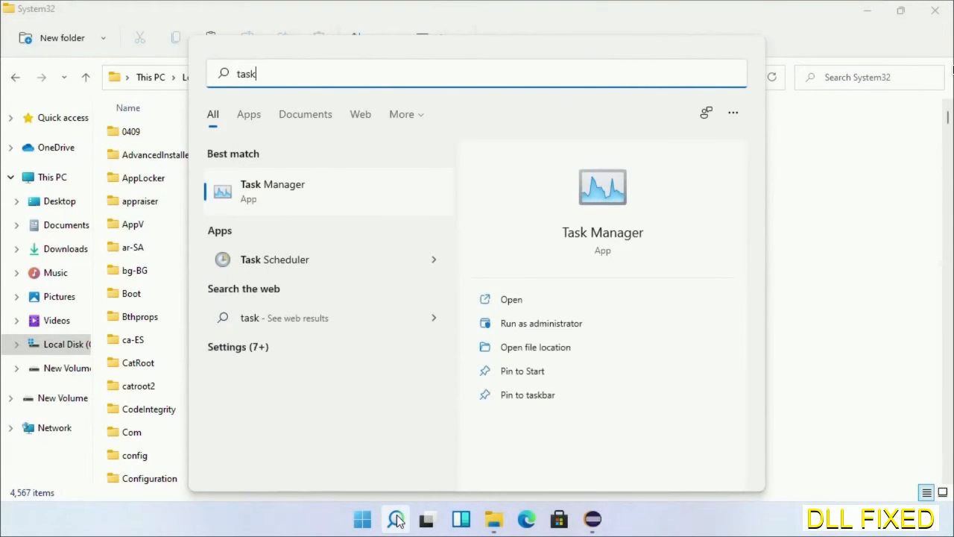
right_click(272, 190)
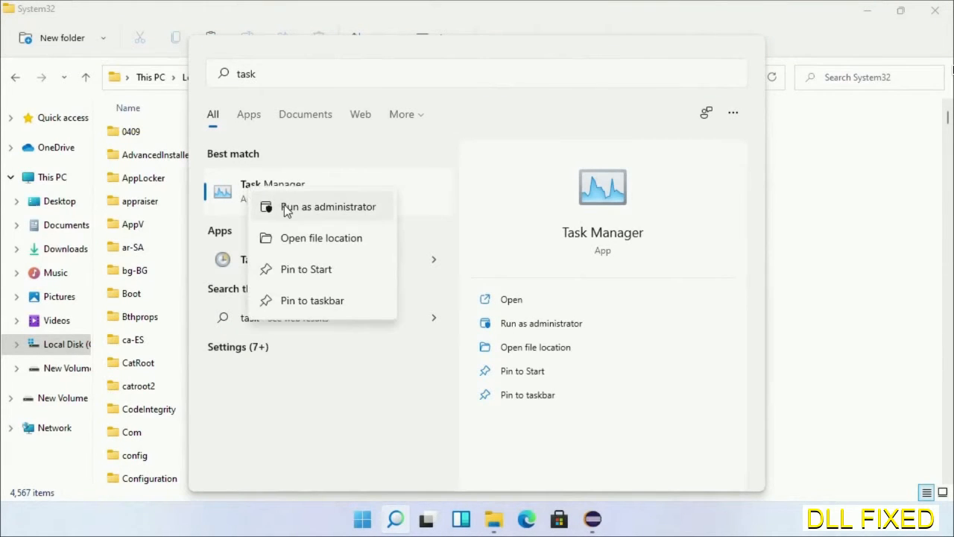
left_click(328, 207)
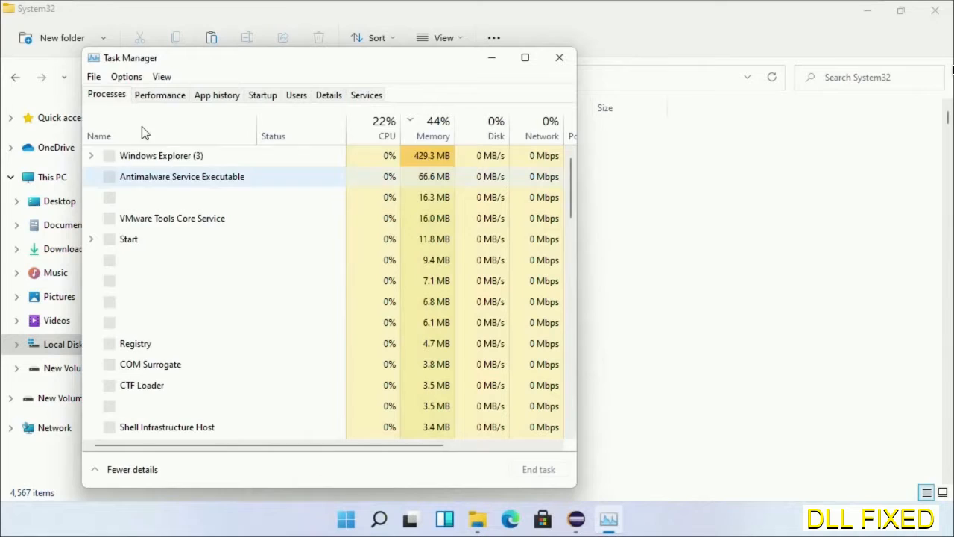
- Run C:\Windows\System32\cmd.exe as a new task with administrative privileges
left_click(93, 76)
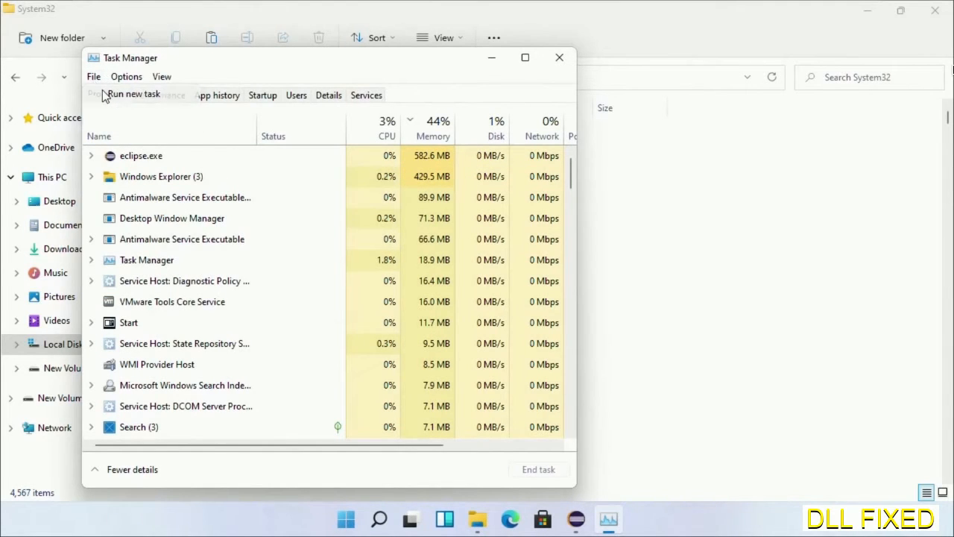
left_click(134, 94)
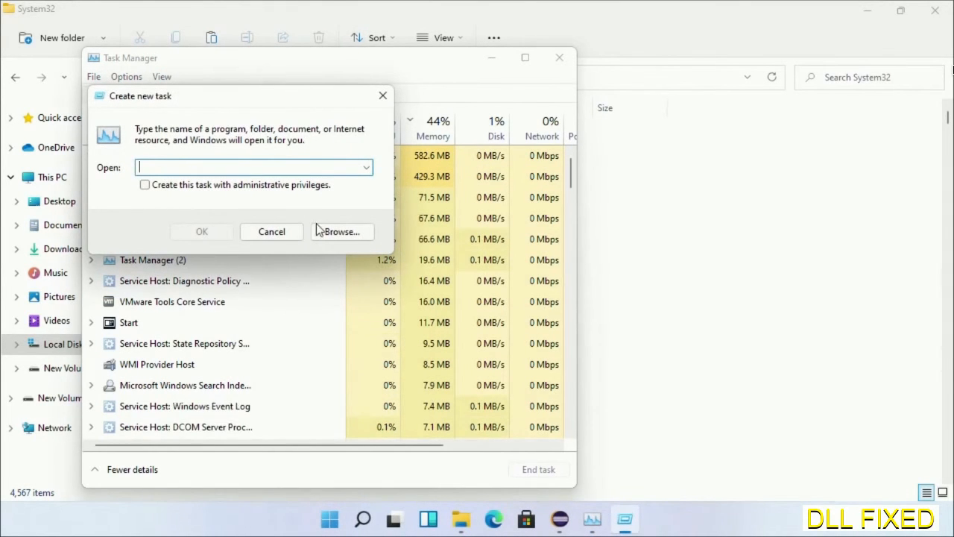
left_click(340, 231)
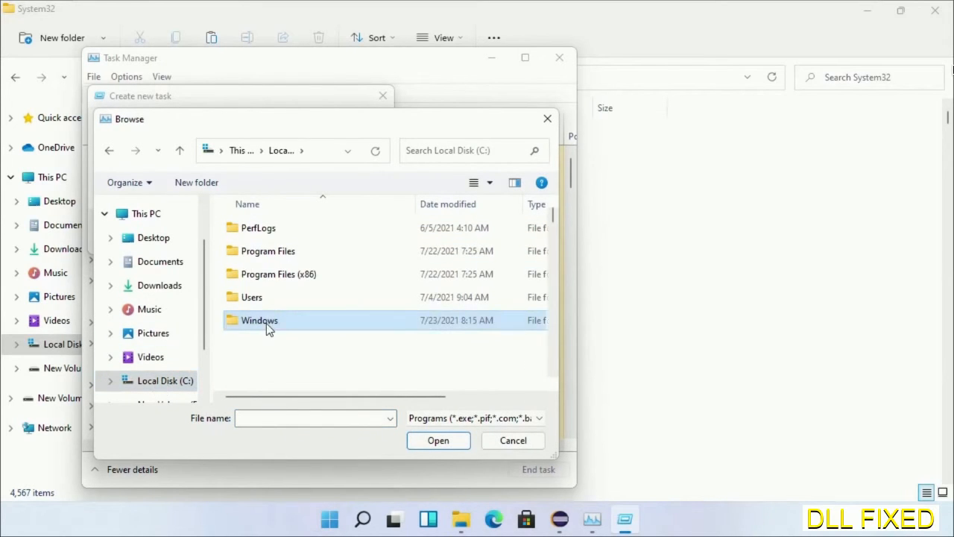
double_click(260, 319)
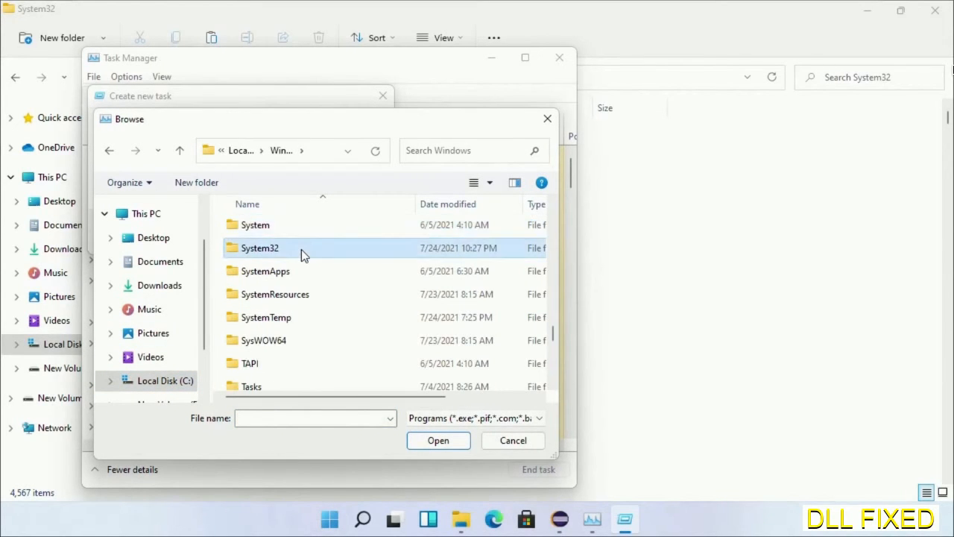
double_click(259, 247)
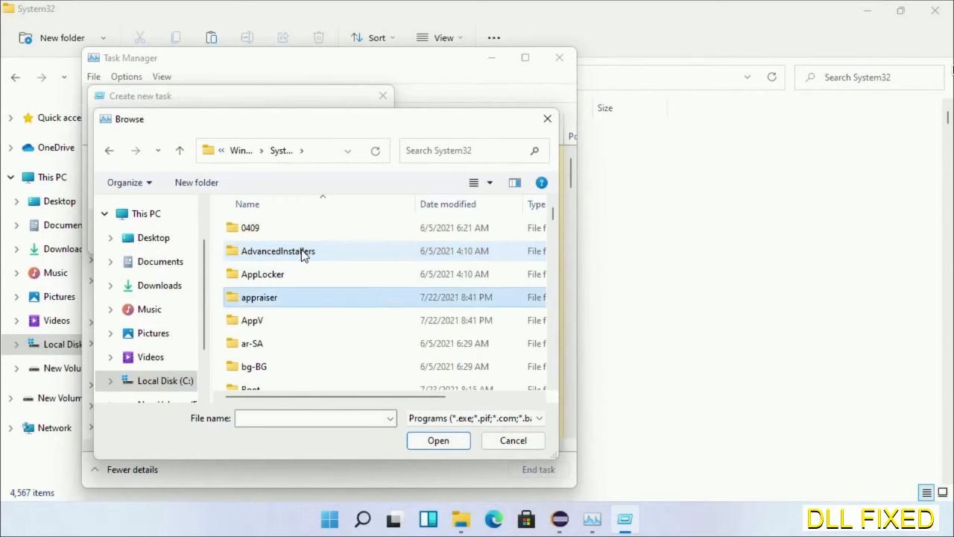
scroll("down", 3)
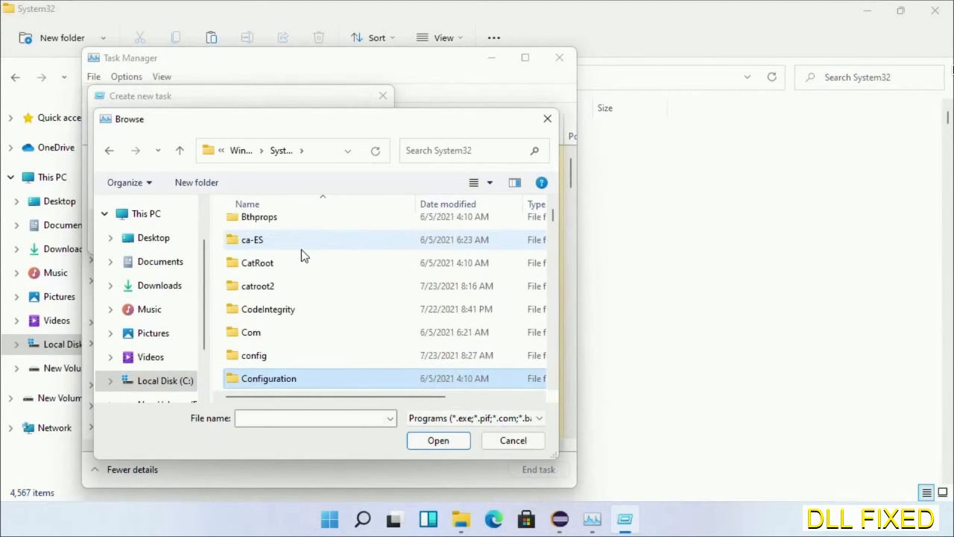
scroll("down", 3)
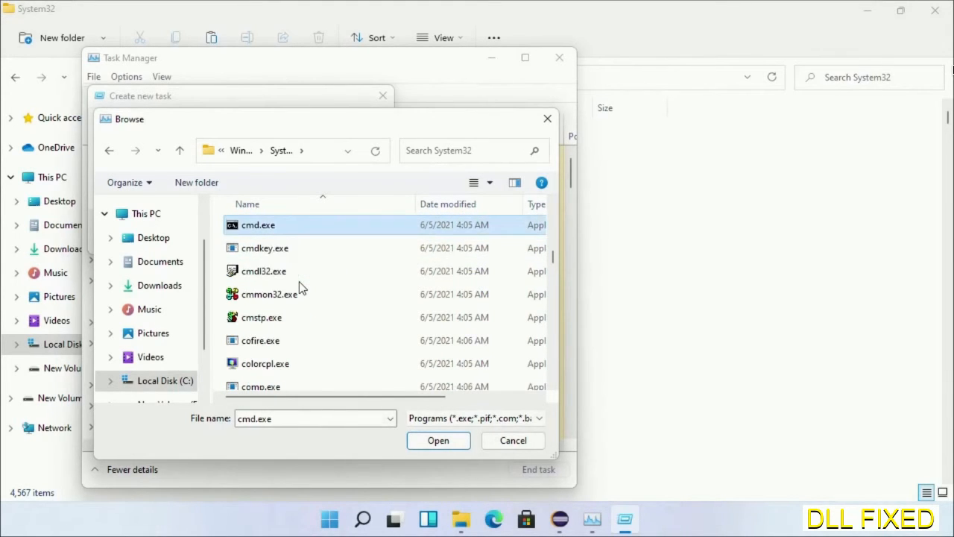
left_click(438, 440)
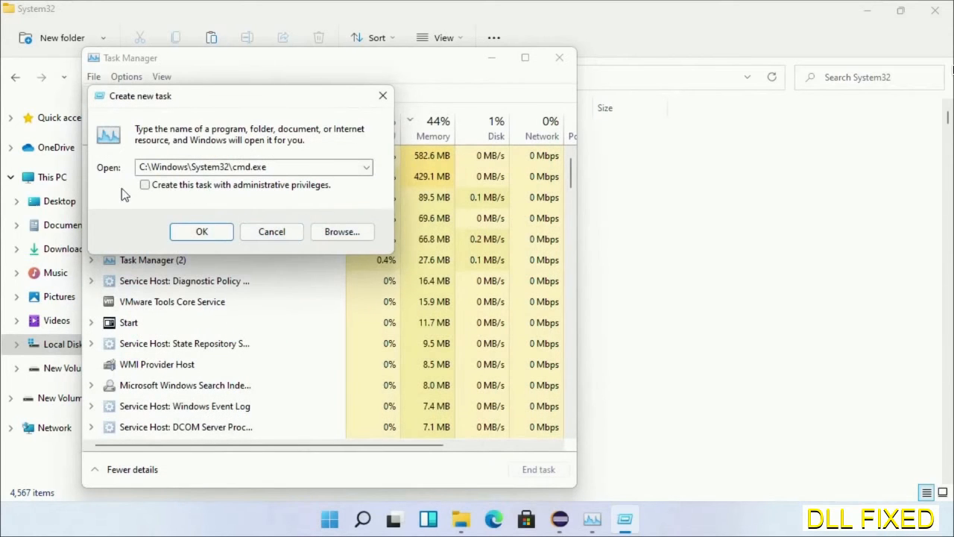
left_click(145, 184)
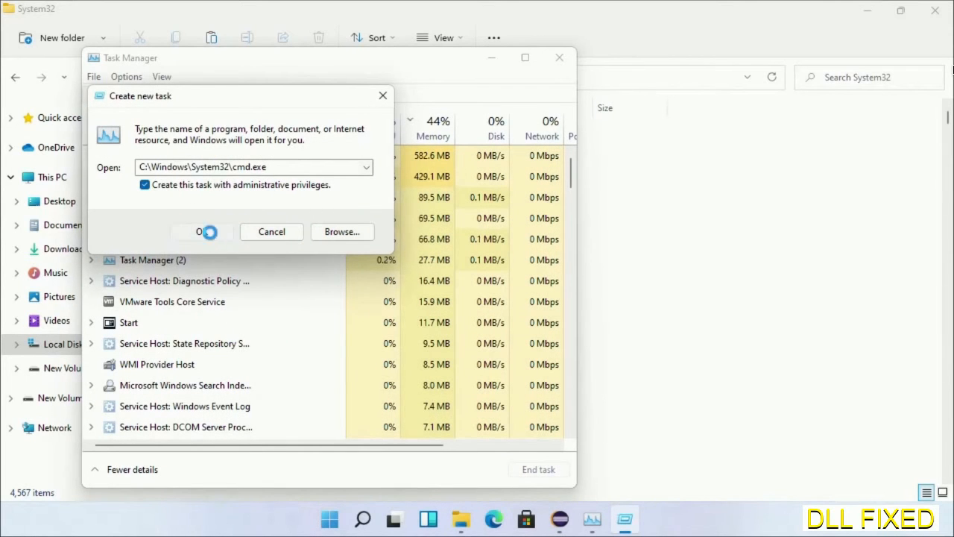
left_click(201, 231)
type("chkdsk c /f /r")
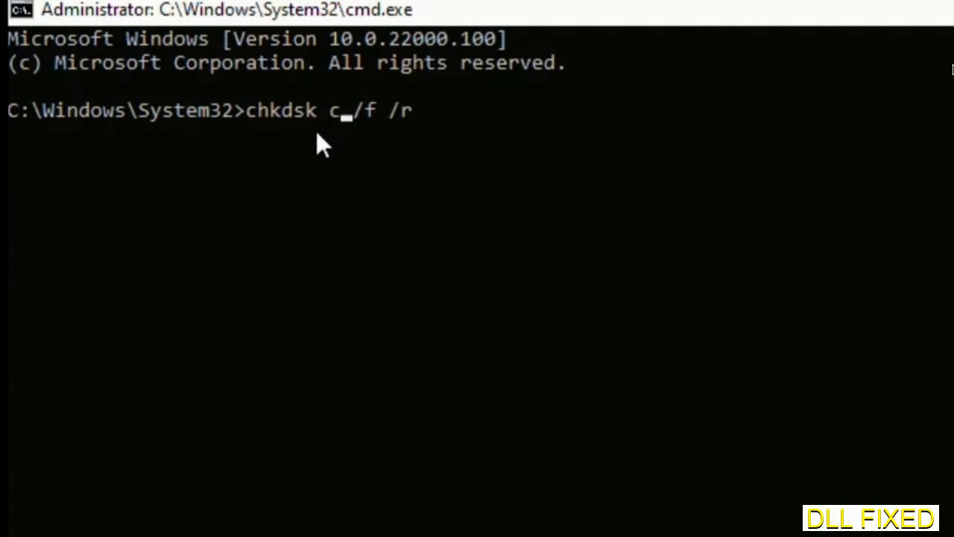
- Schedule chkdsk c: /f /r with Y, then run sfc /scannow
type(":")
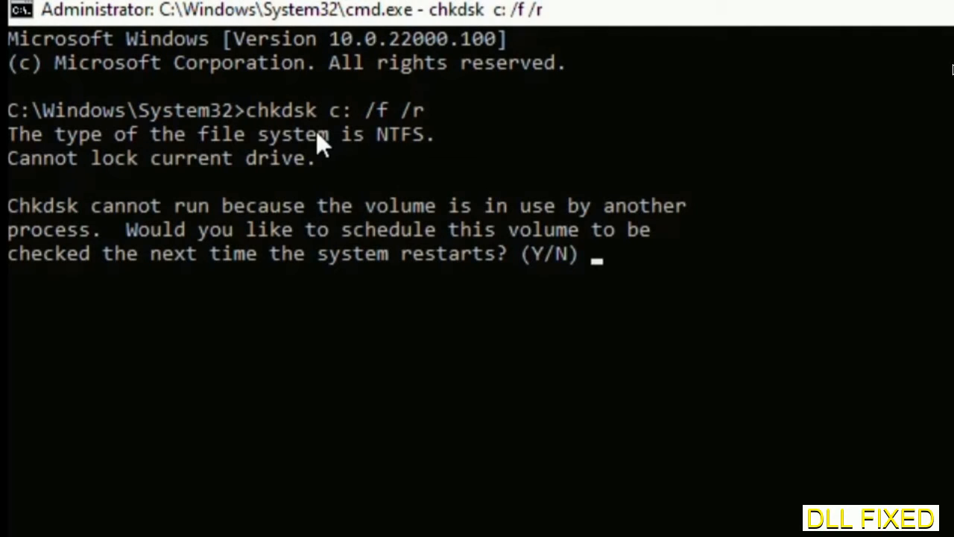
type("Y")
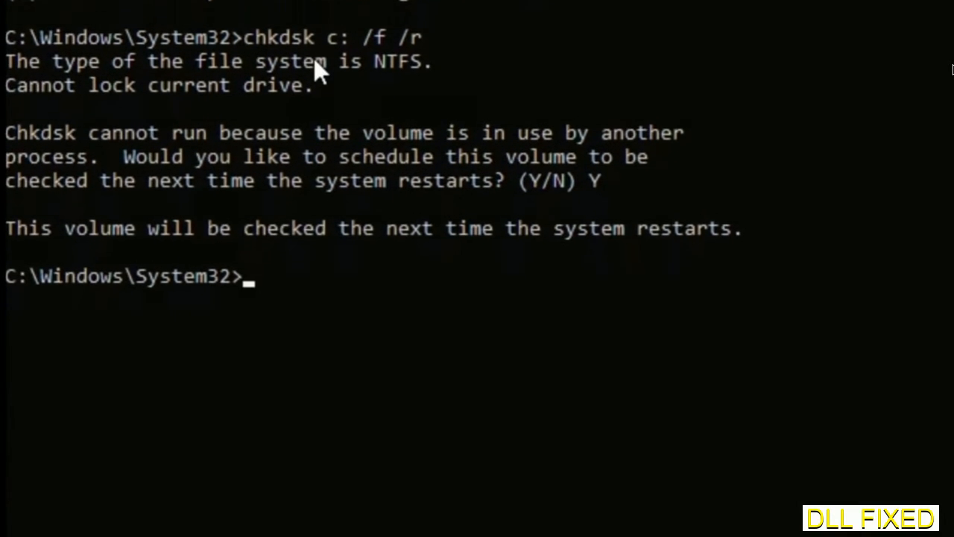
type("s")
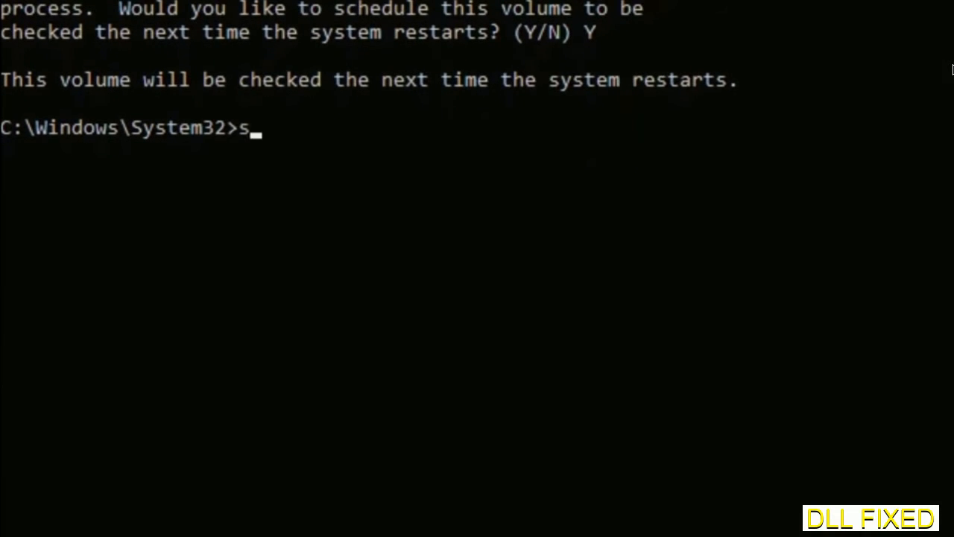
type("fc /s")
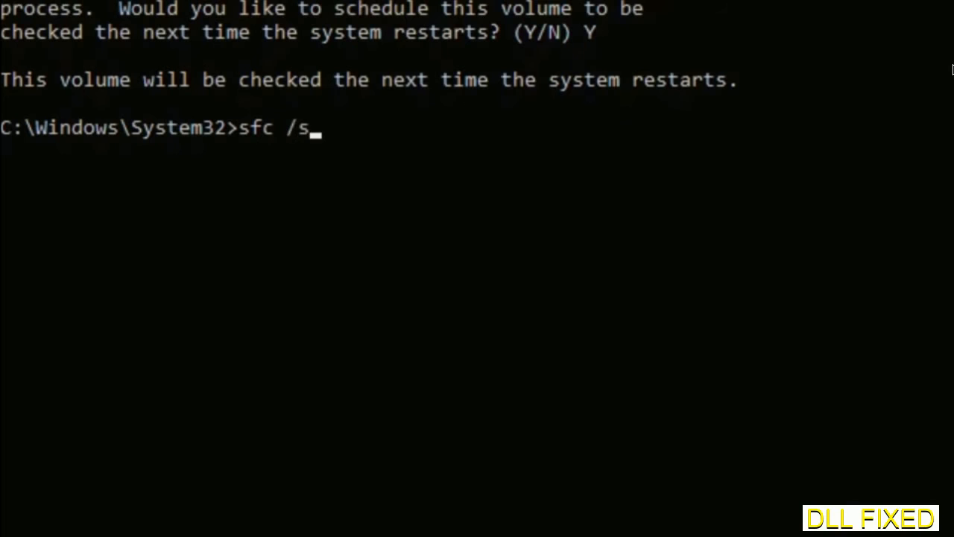
type("cannow")
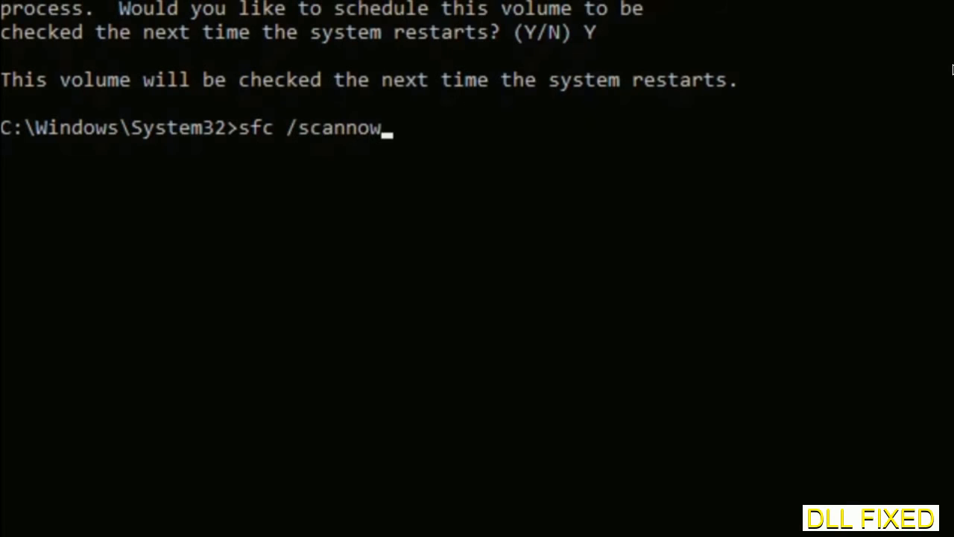
key("Return")
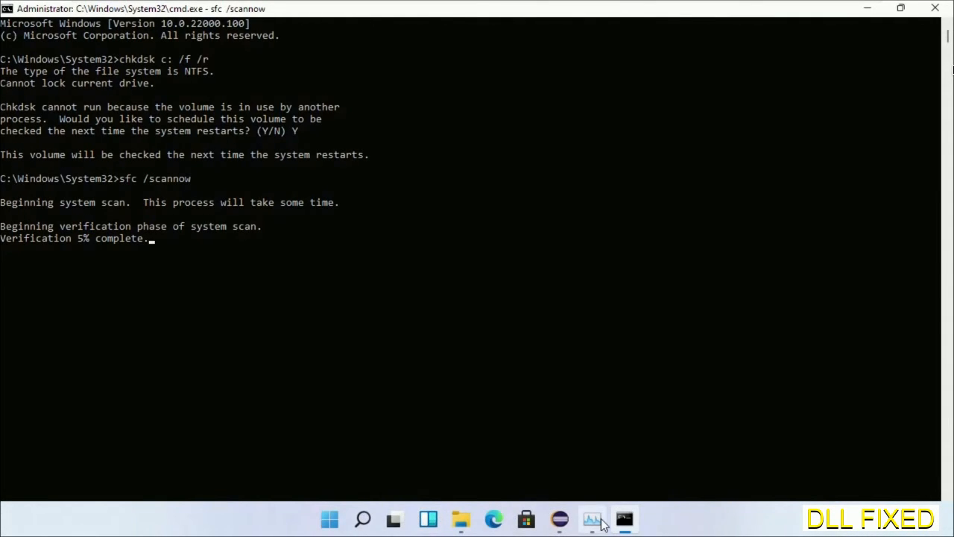
- Run cmd.exe again as an elevated new task from Task Manager
left_click(592, 518)
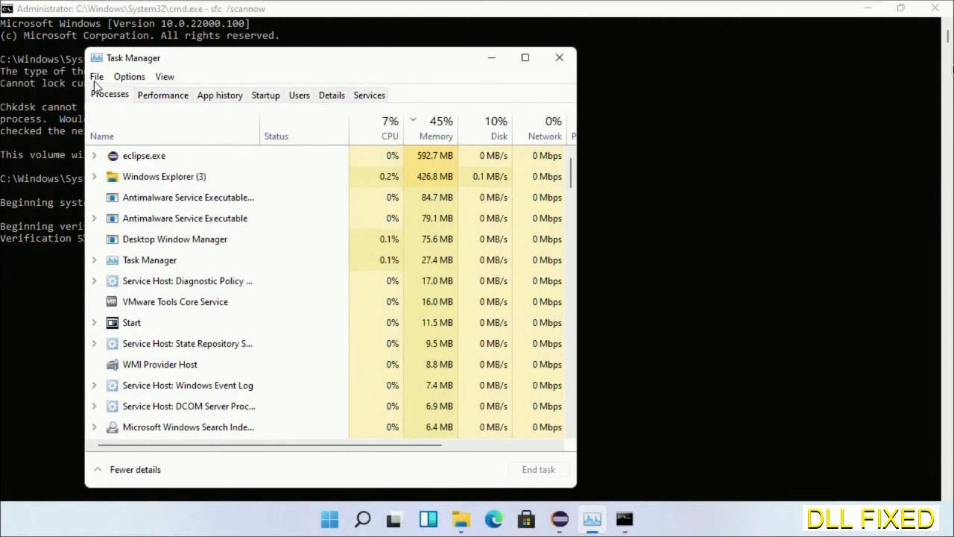
left_click(96, 77)
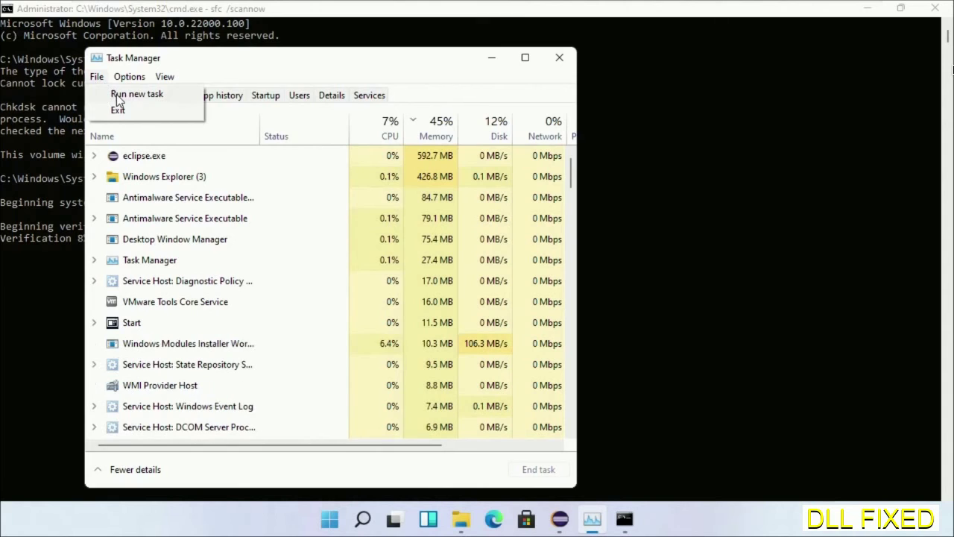
left_click(136, 93)
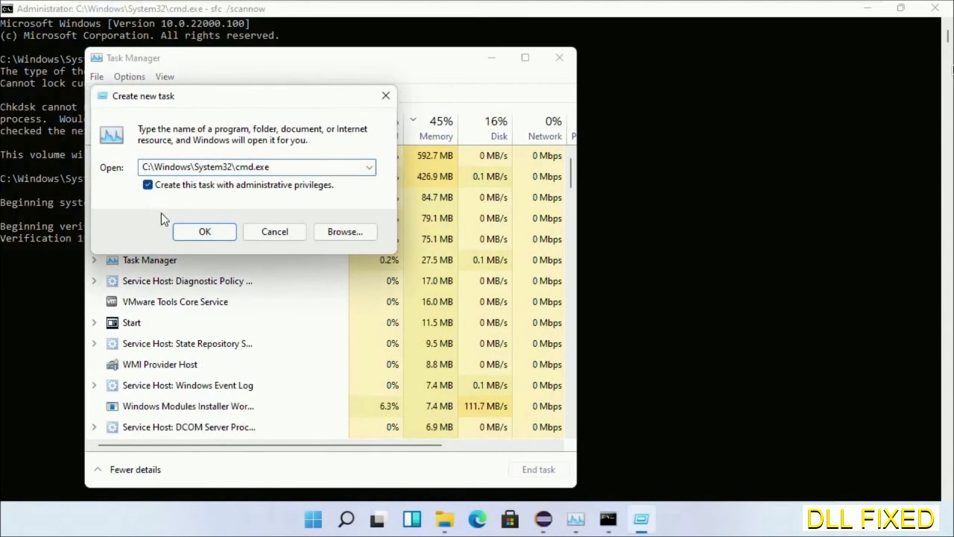
left_click(205, 231)
type("regsvr32 \"C:\\Windows\\System32\\myMissingDllFile.dll\"")
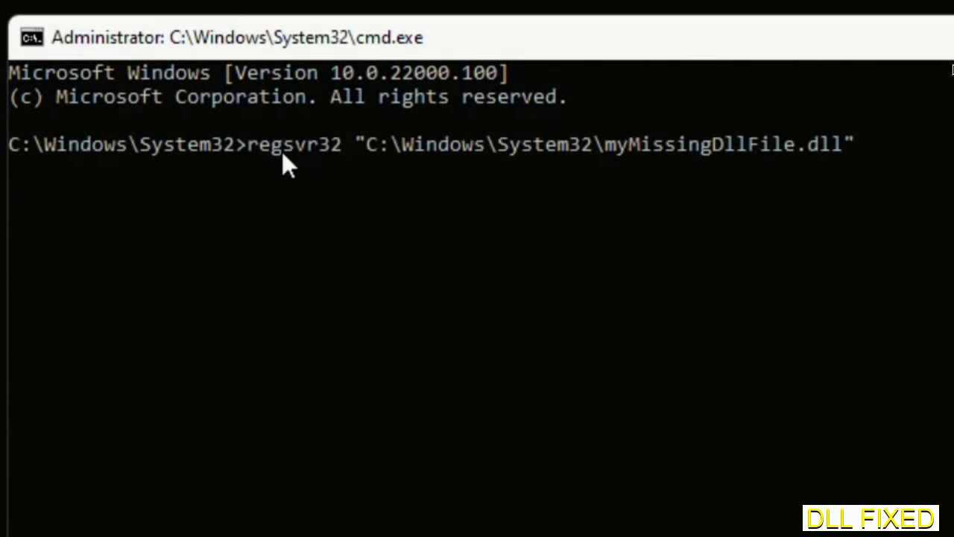
mouse_move(611, 163)
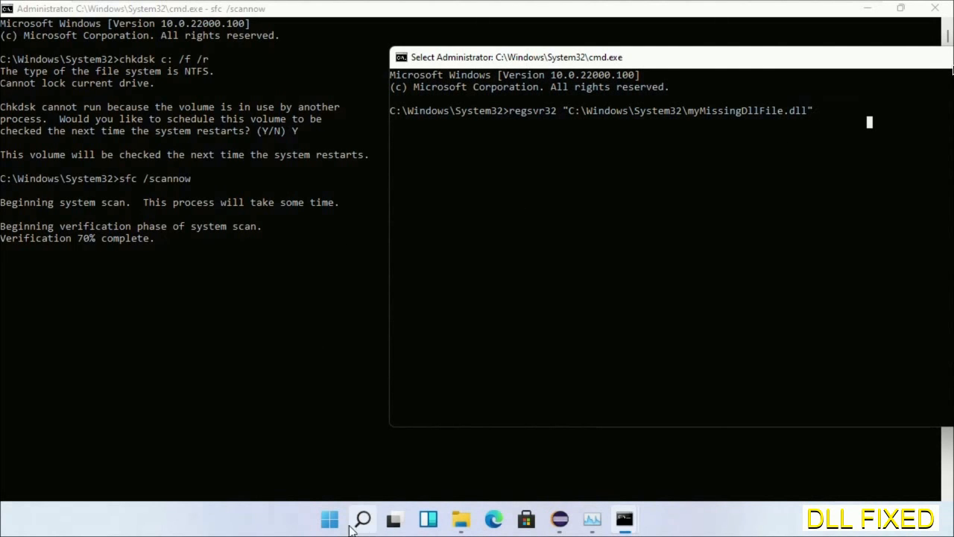
- Open Windows search from the taskbar
left_click(363, 518)
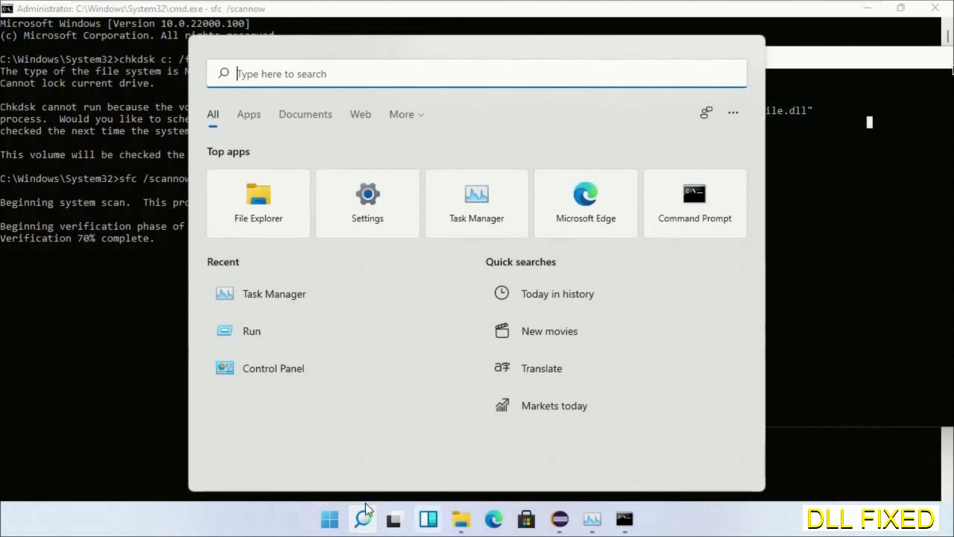